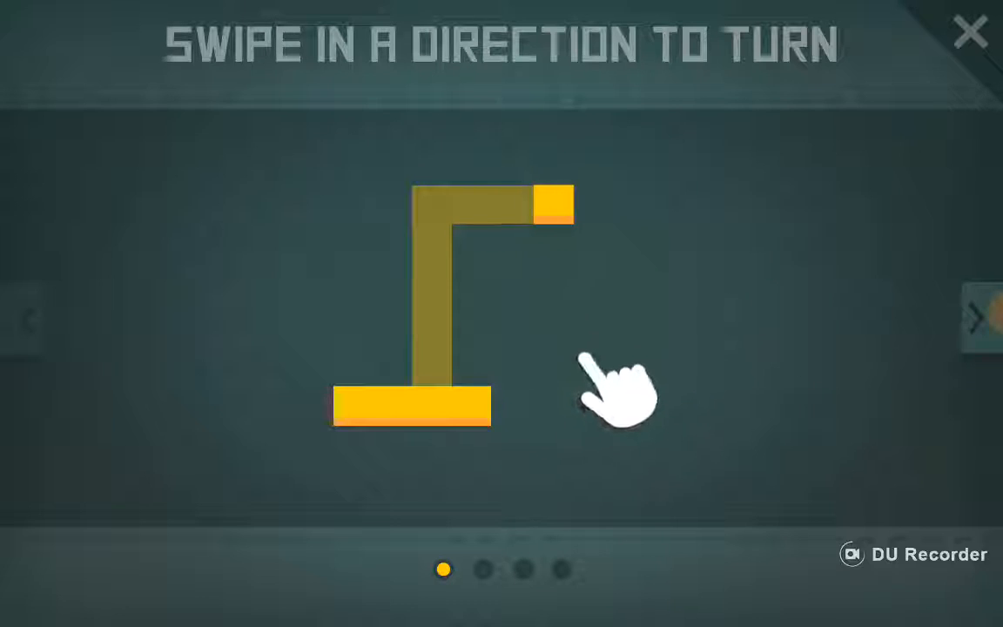
Swipe through every how-to-play tip page, then close the tutorial to reach the main menu.
drag(617, 387, 575, 339)
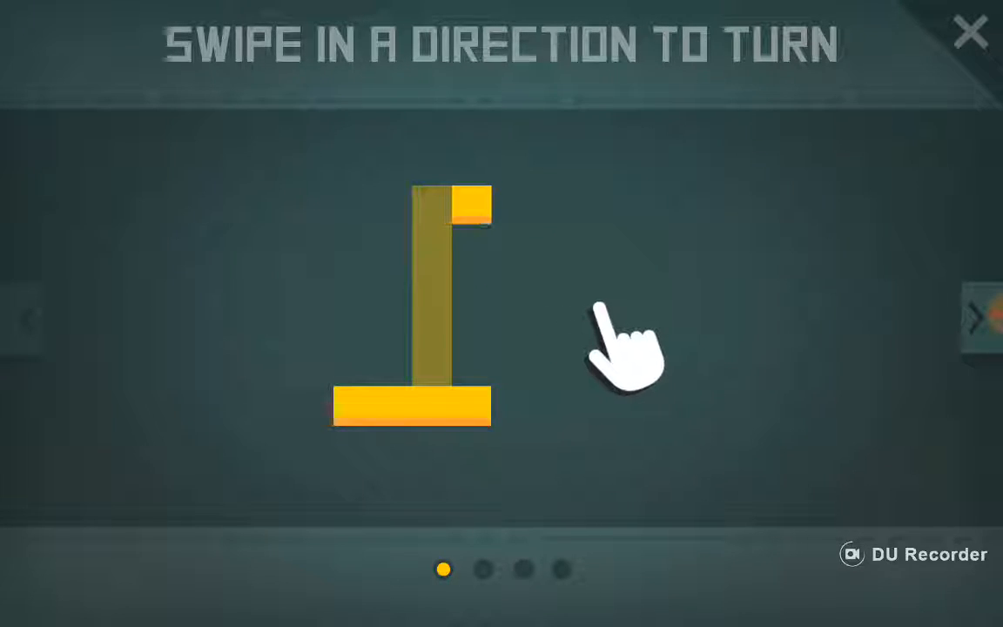
drag(622, 348, 622, 427)
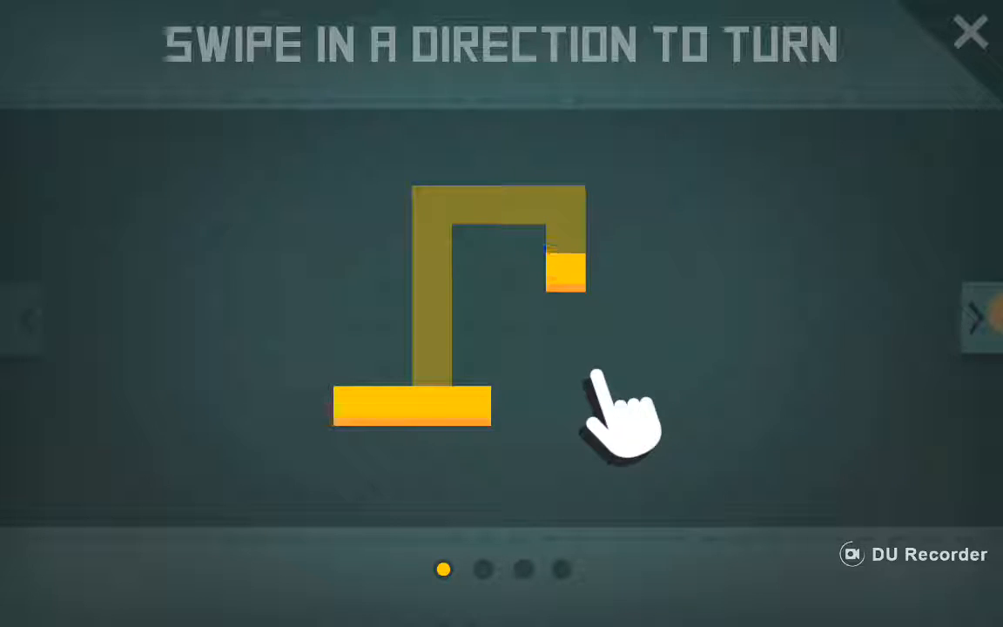
drag(622, 423, 574, 340)
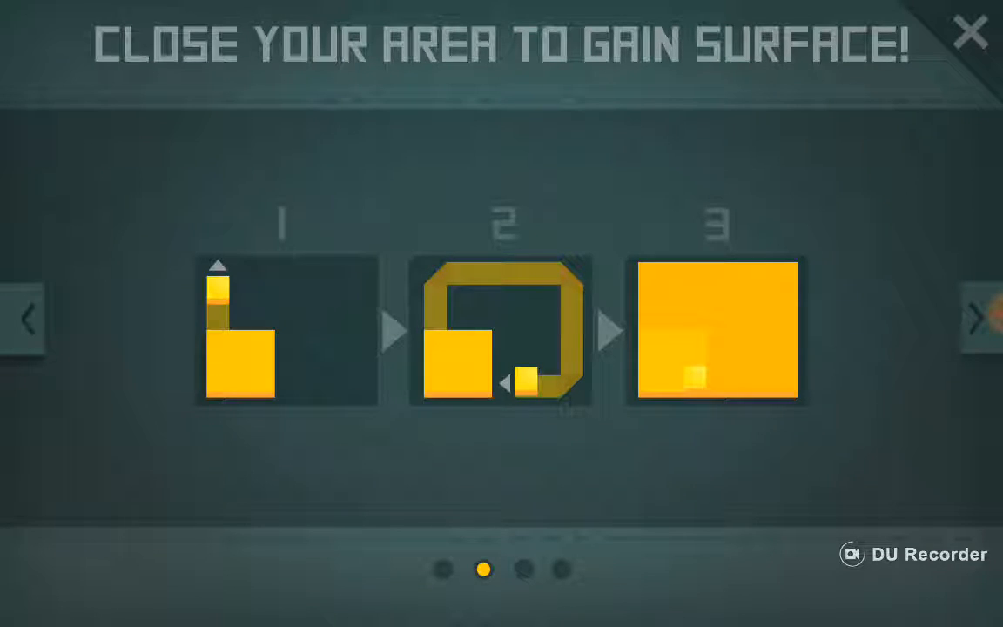
click(952, 319)
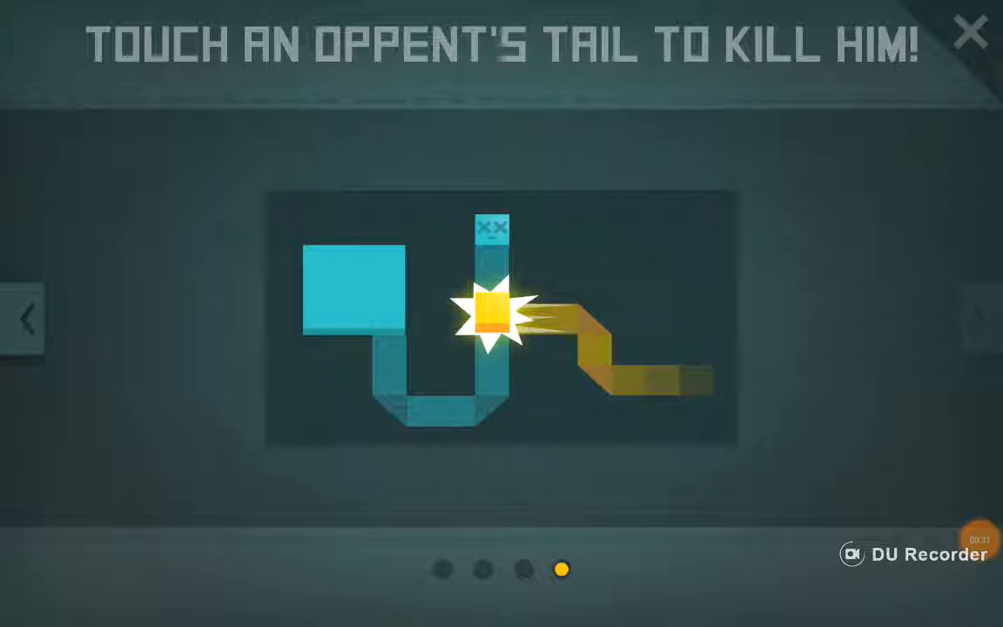
click(969, 30)
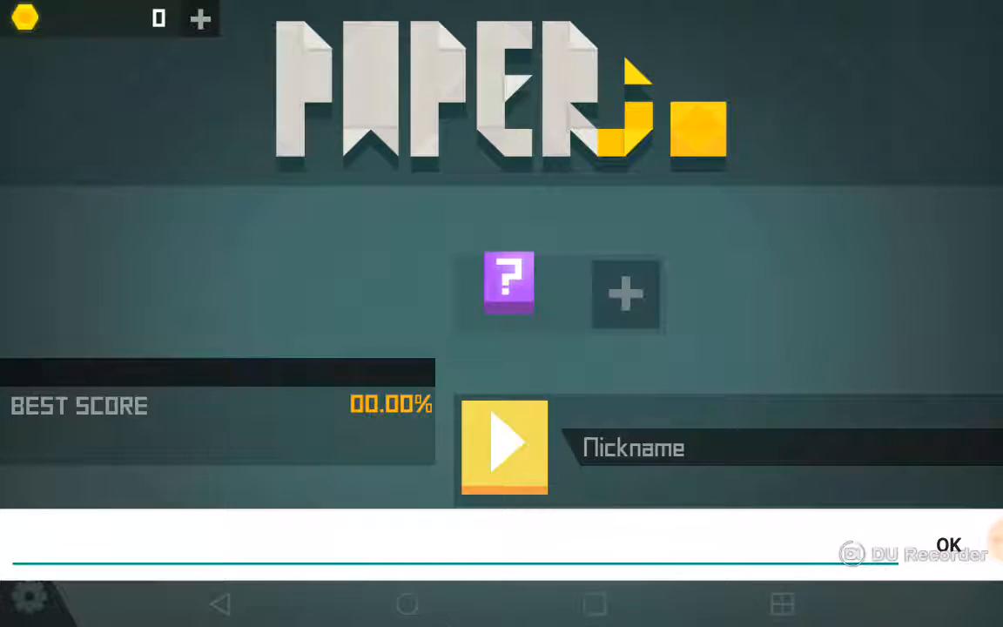
Enter the player nickname 'Awesomeman11043' on the main menu.
click(775, 447)
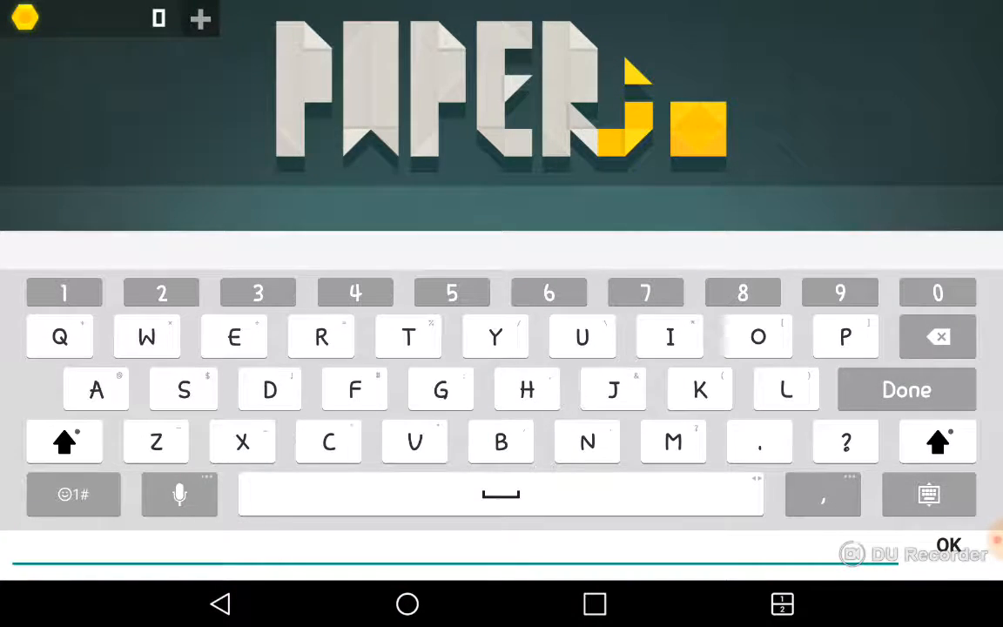
text(Awesomeman11)
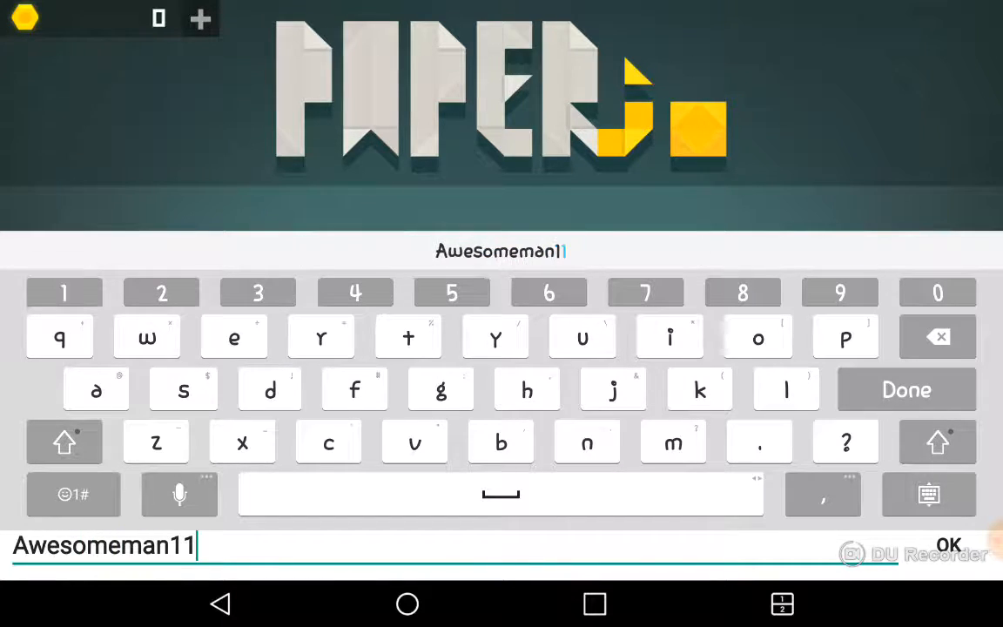
text(043)
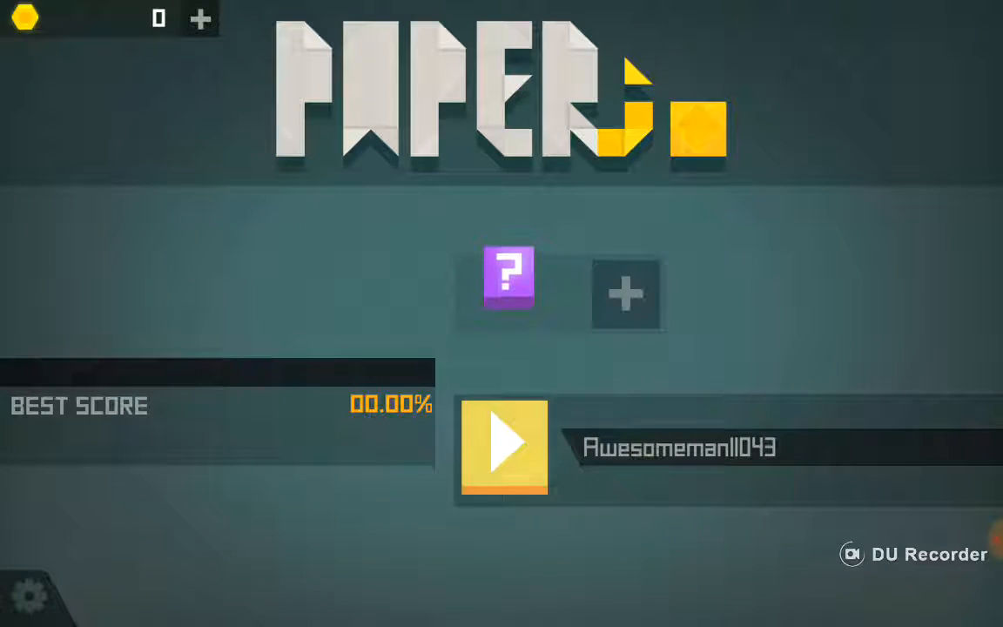
Play three rounds, lifting the best score to 2.09% and coins to 57.
click(507, 277)
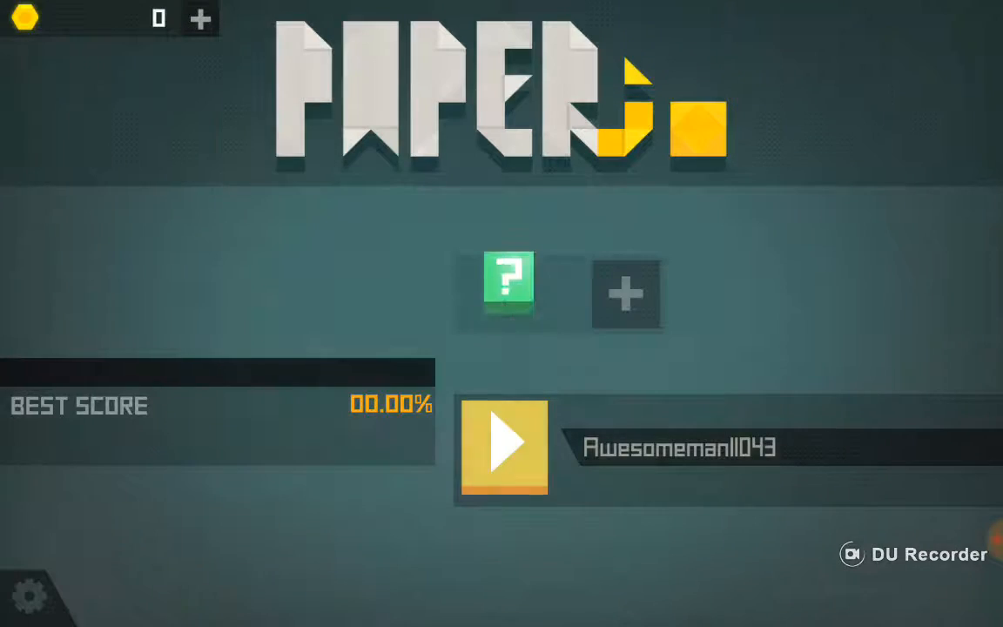
click(503, 447)
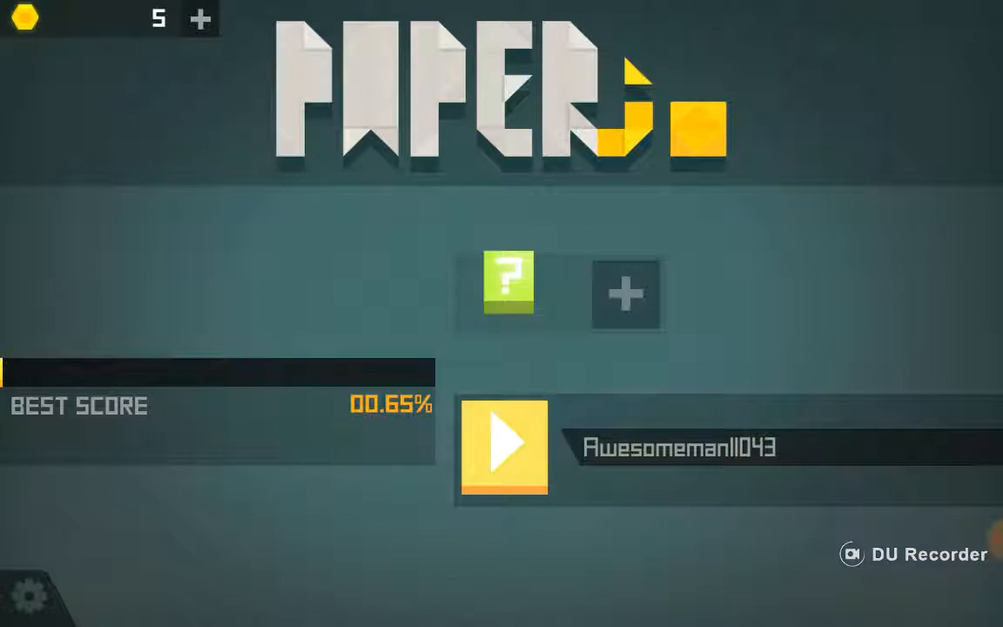
click(504, 445)
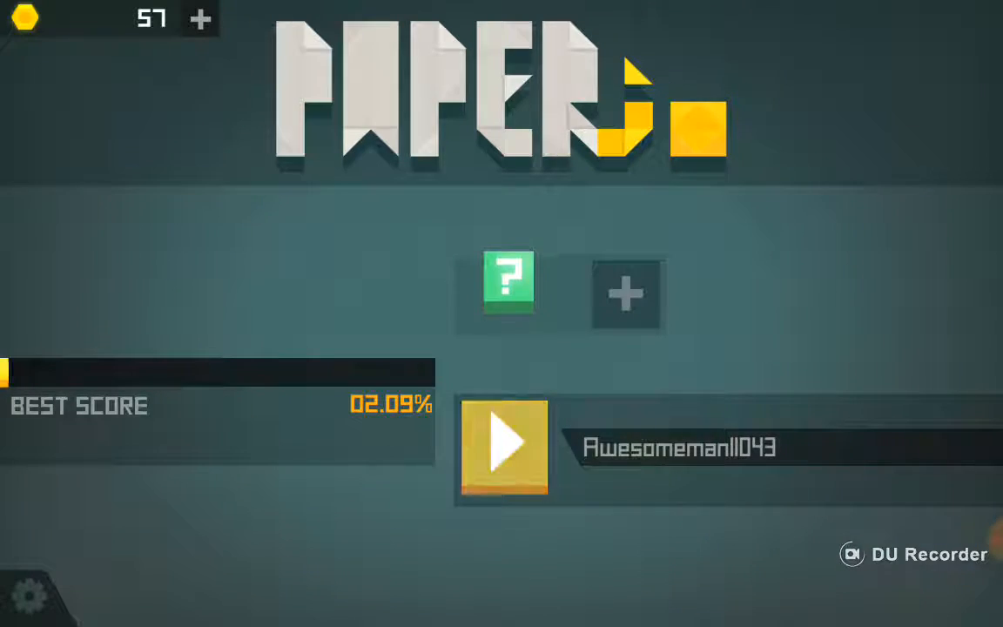
Play another round, raising the best score to 4.65% and coins to 274.
click(503, 447)
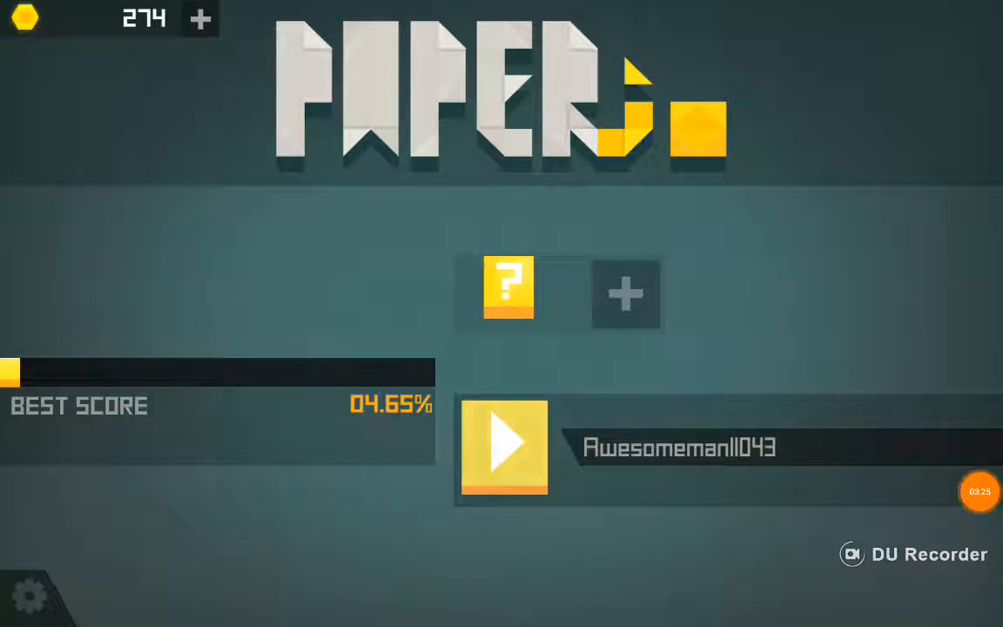
Play two short rounds, bringing the coin total to 306.
click(503, 446)
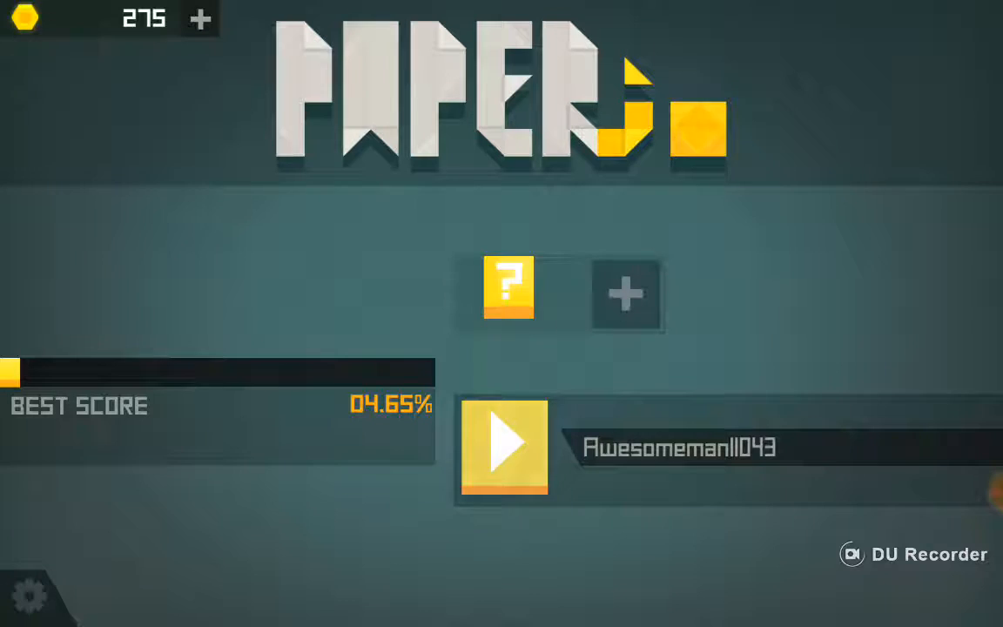
click(503, 446)
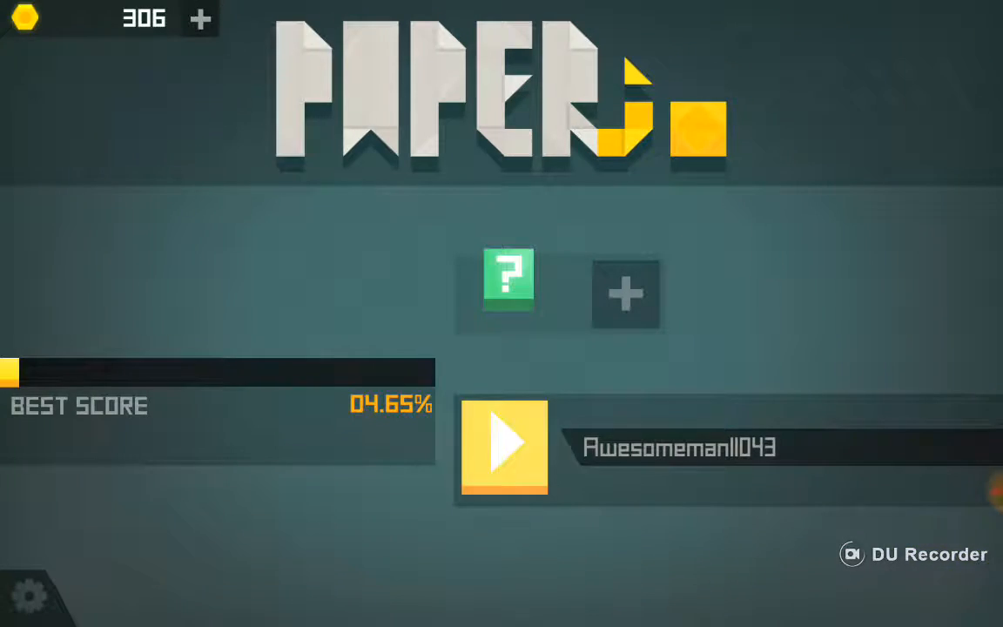
Play one more round, raising the coin total to 331.
click(503, 446)
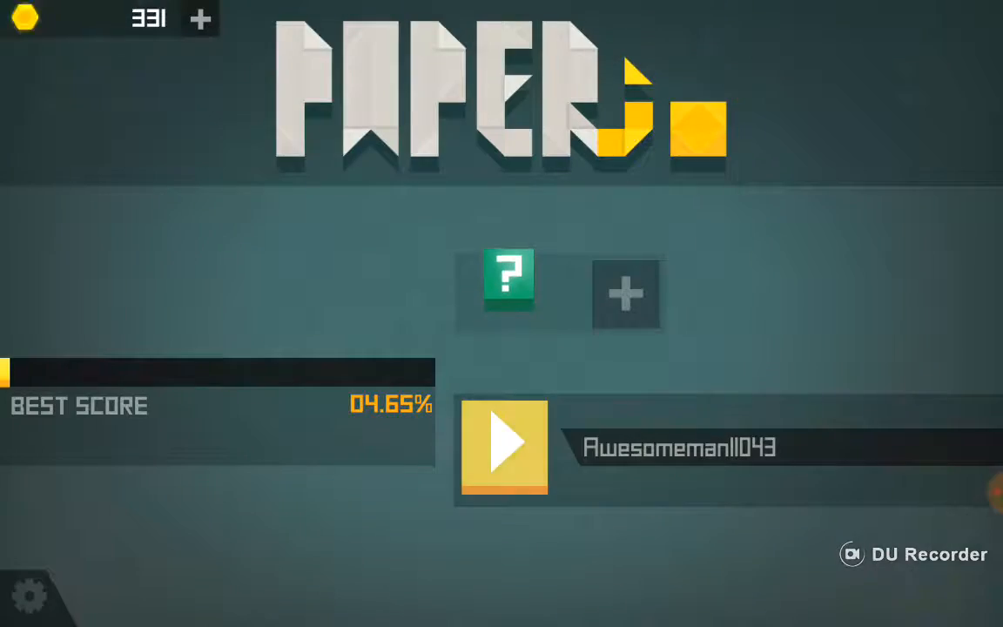
Play through the round and return to the menu with 449 coins.
click(503, 447)
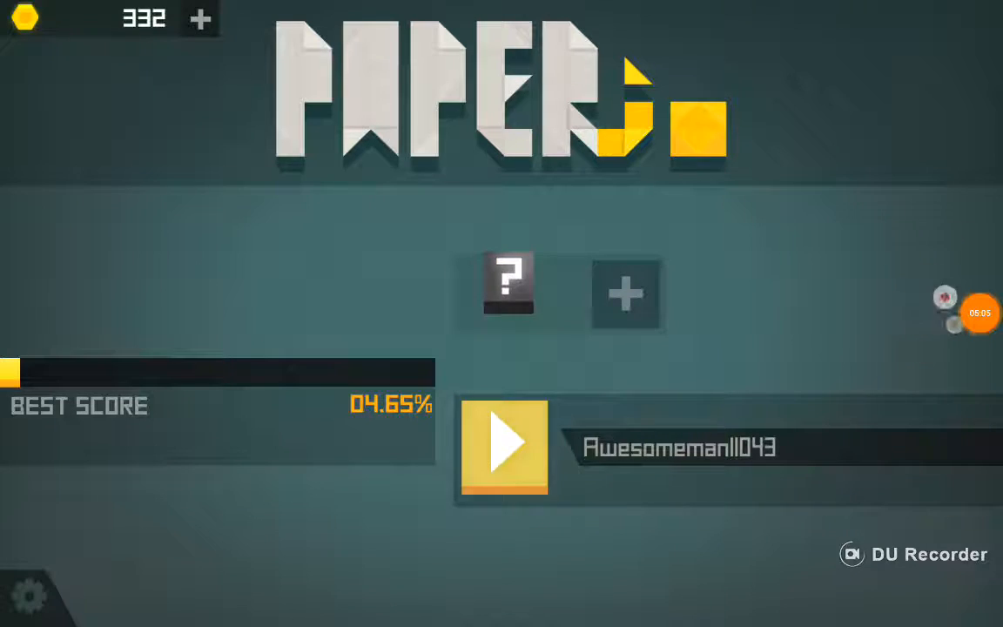
click(507, 284)
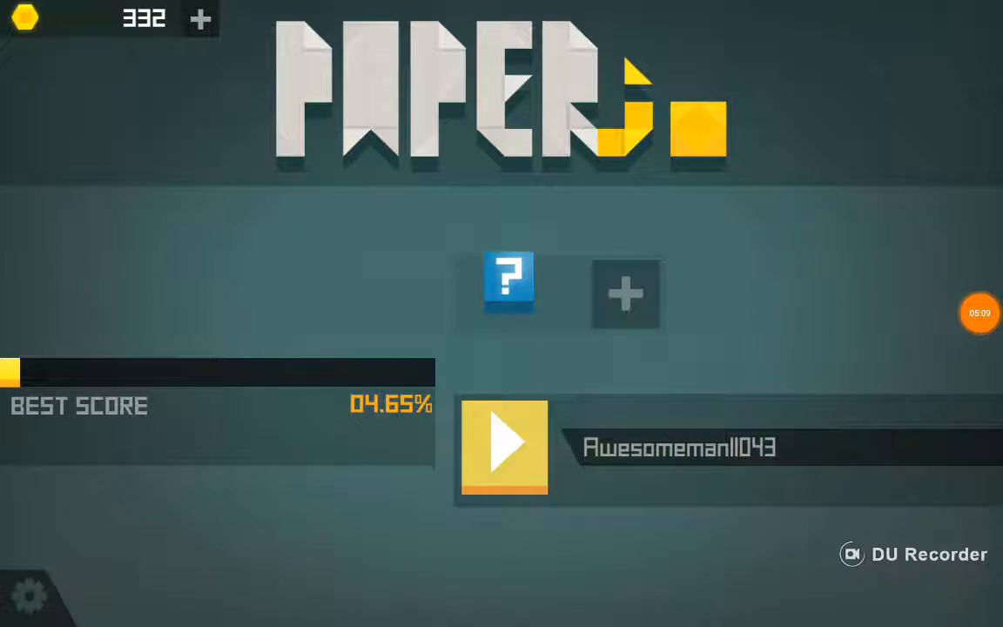
click(508, 286)
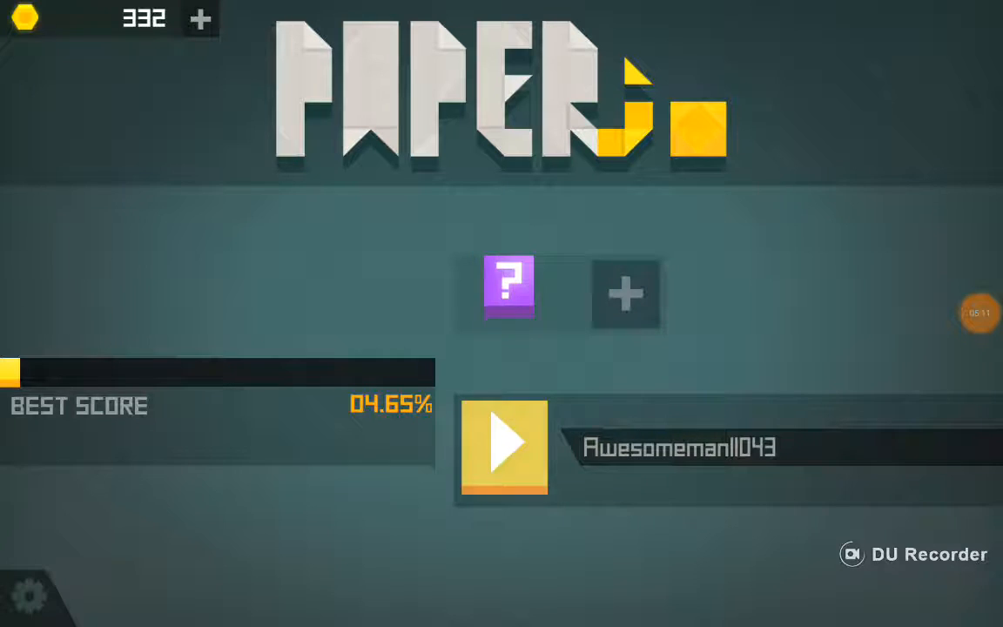
click(504, 446)
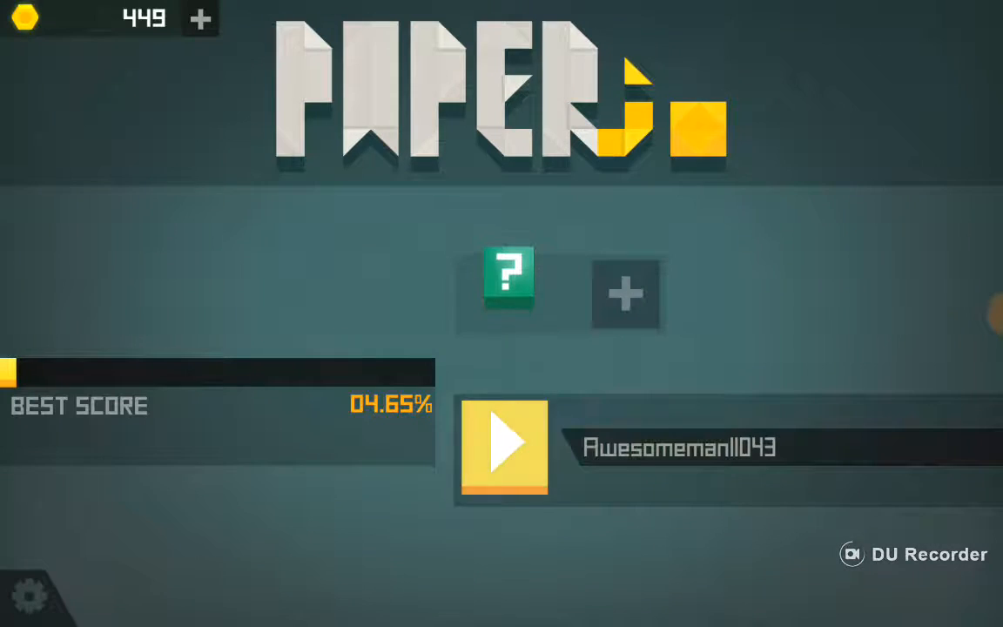
Play a round that lifts coins to 495, best score staying 4.65%.
click(503, 447)
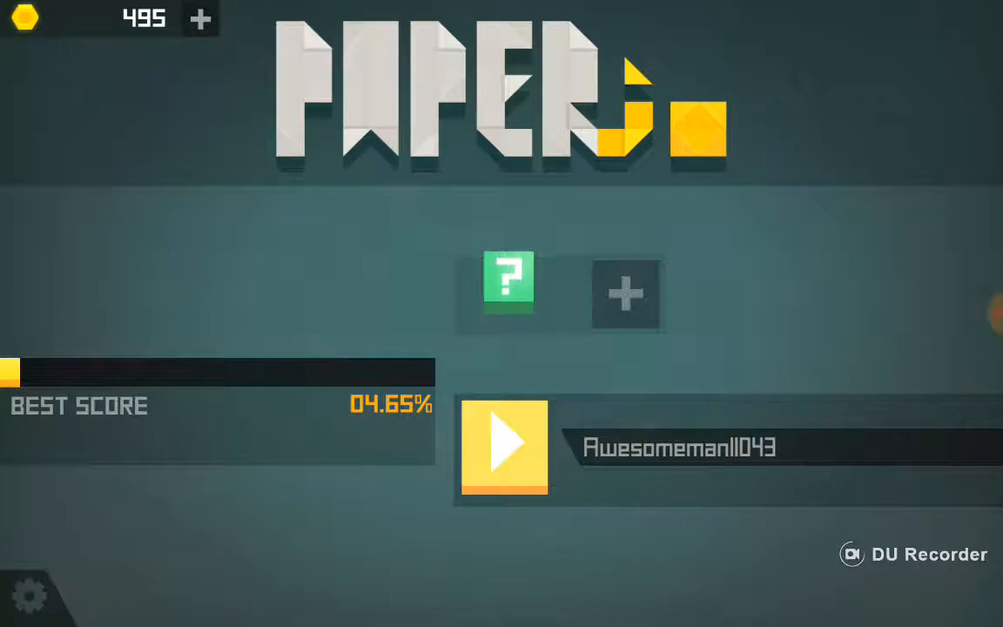
Play a round until it ends and the full-screen advertisement appears.
click(504, 446)
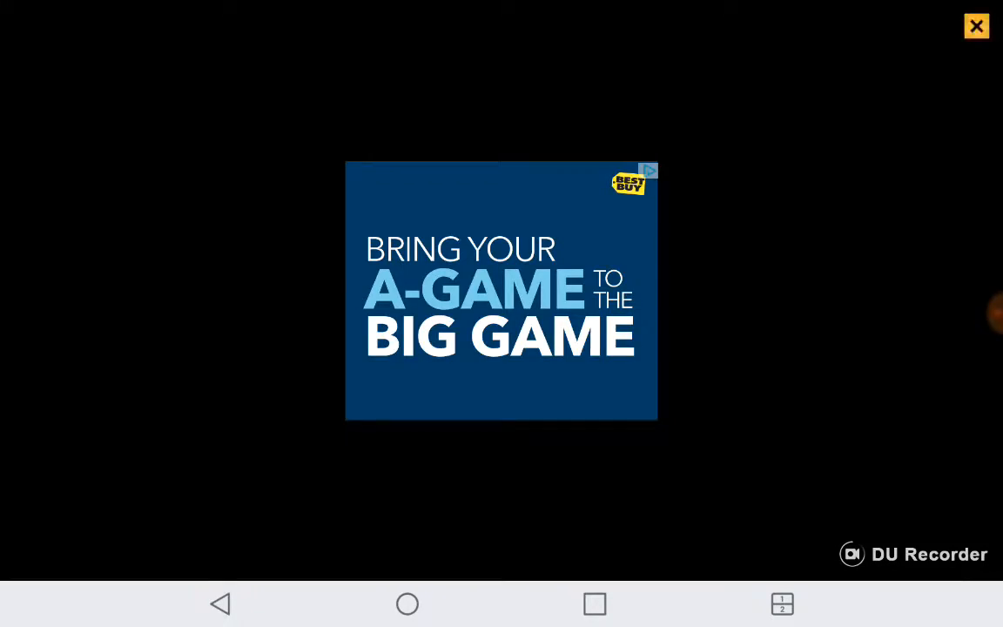
Close the ad and play a round reaching a 7.29% best score and 879 coins.
click(975, 25)
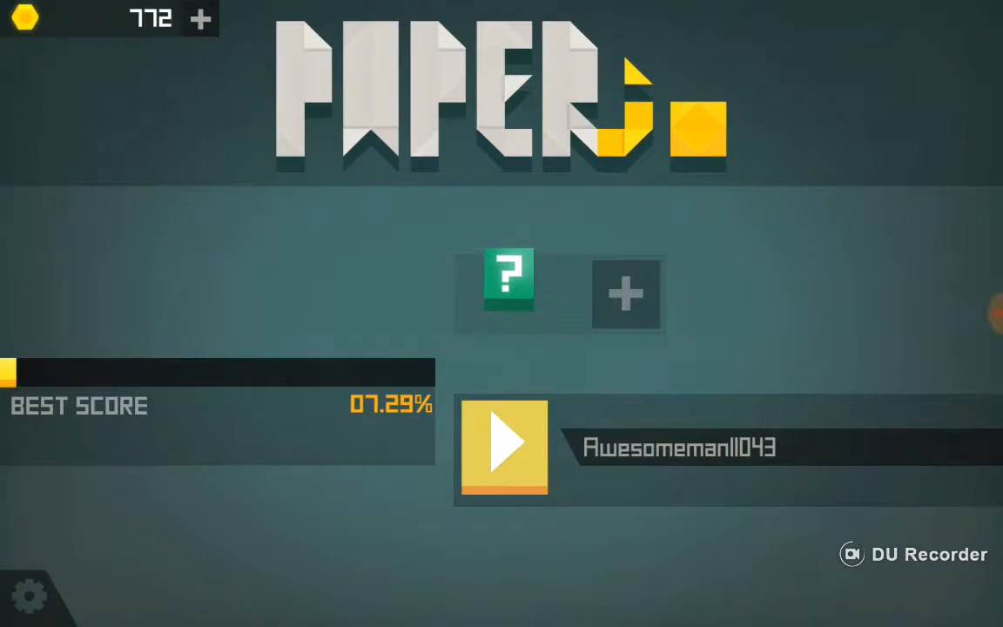
click(979, 312)
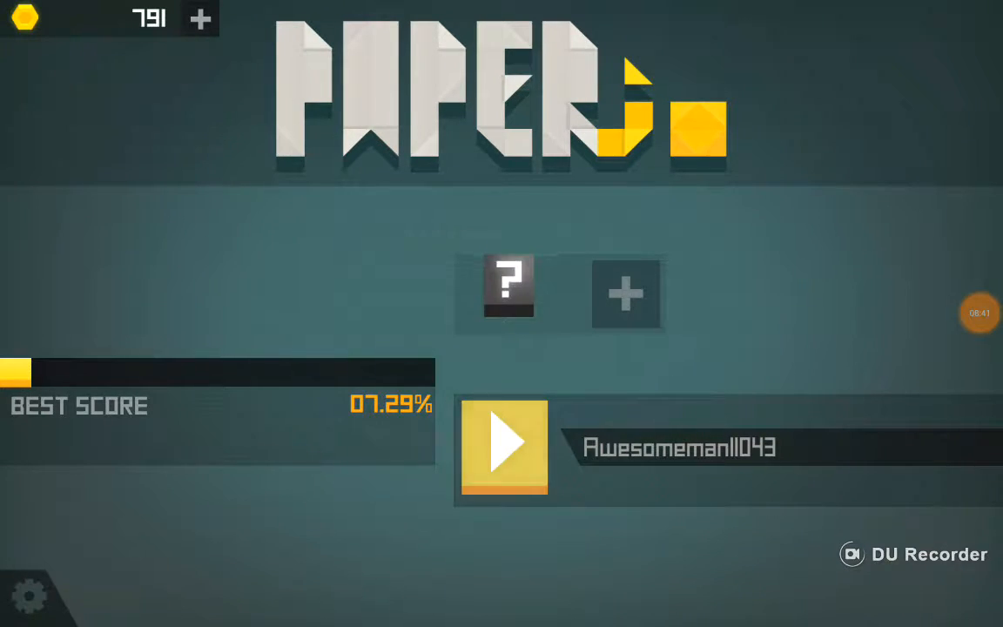
click(503, 446)
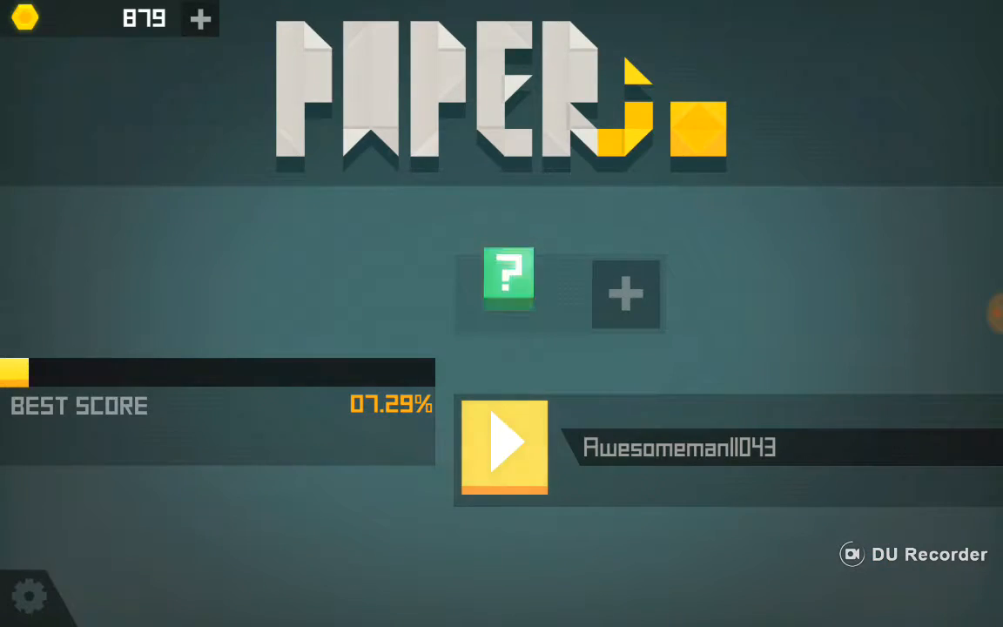
Play another round and return to the menu with coins at 920, best still 7.29%.
click(503, 447)
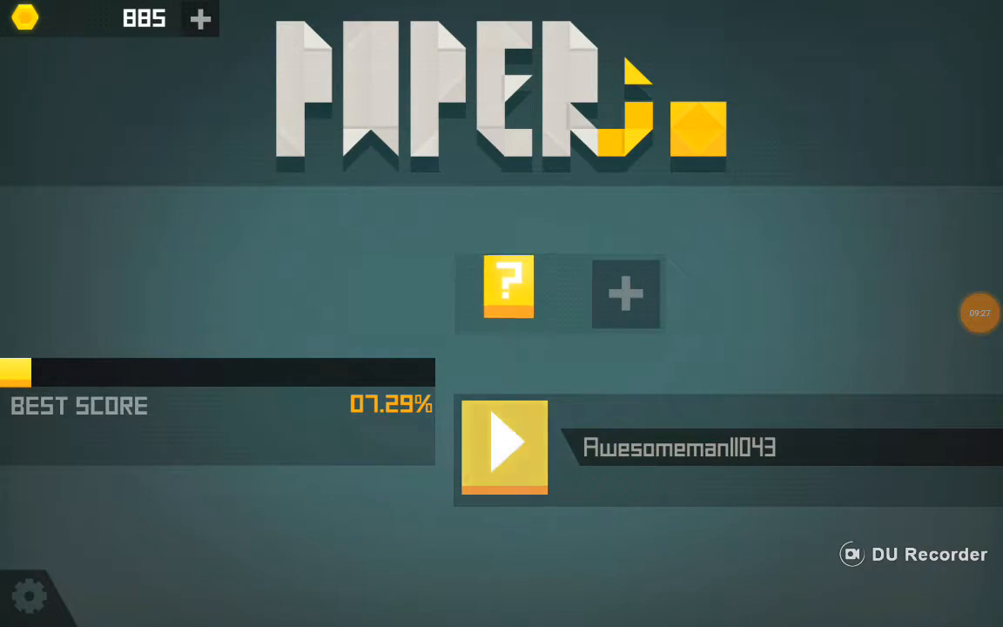
click(504, 448)
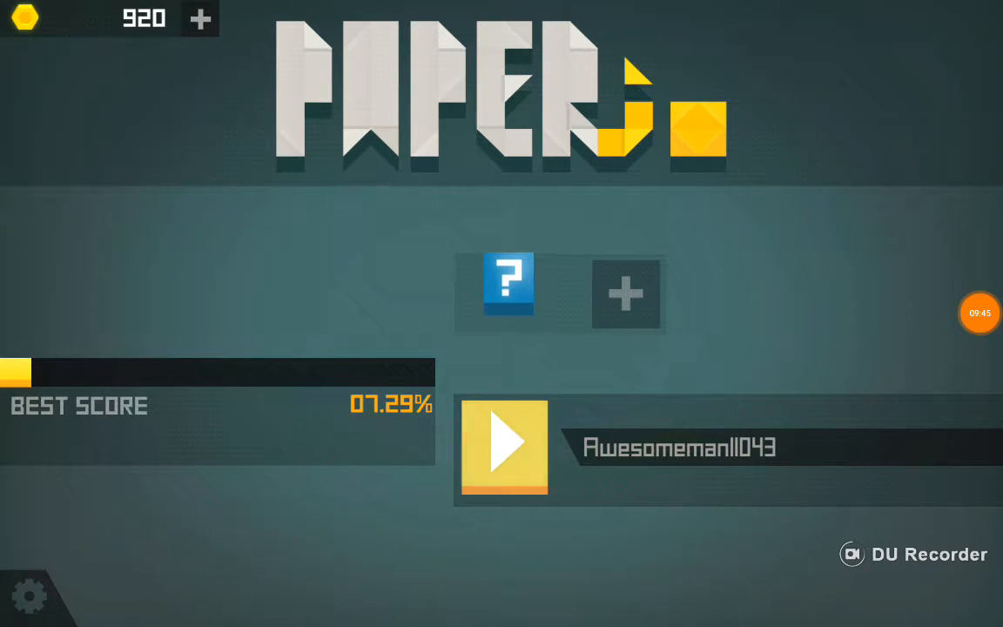
click(508, 284)
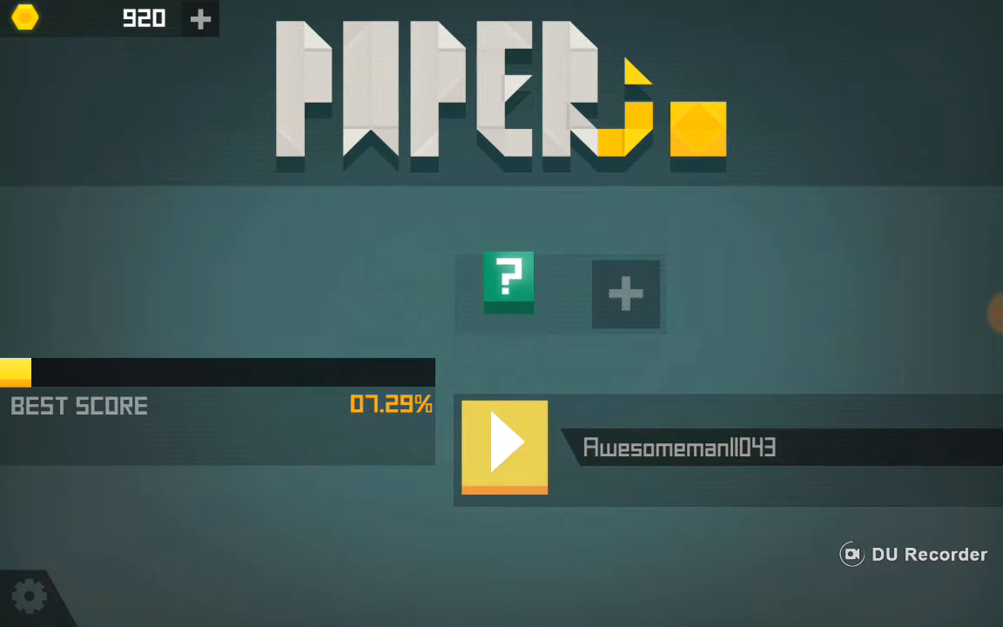
click(978, 312)
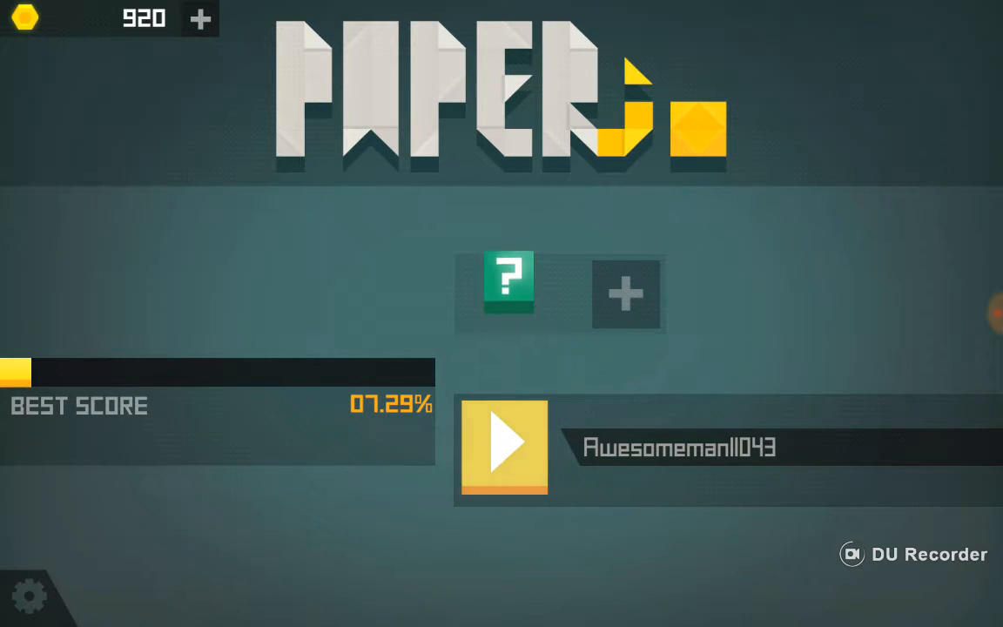
click(507, 284)
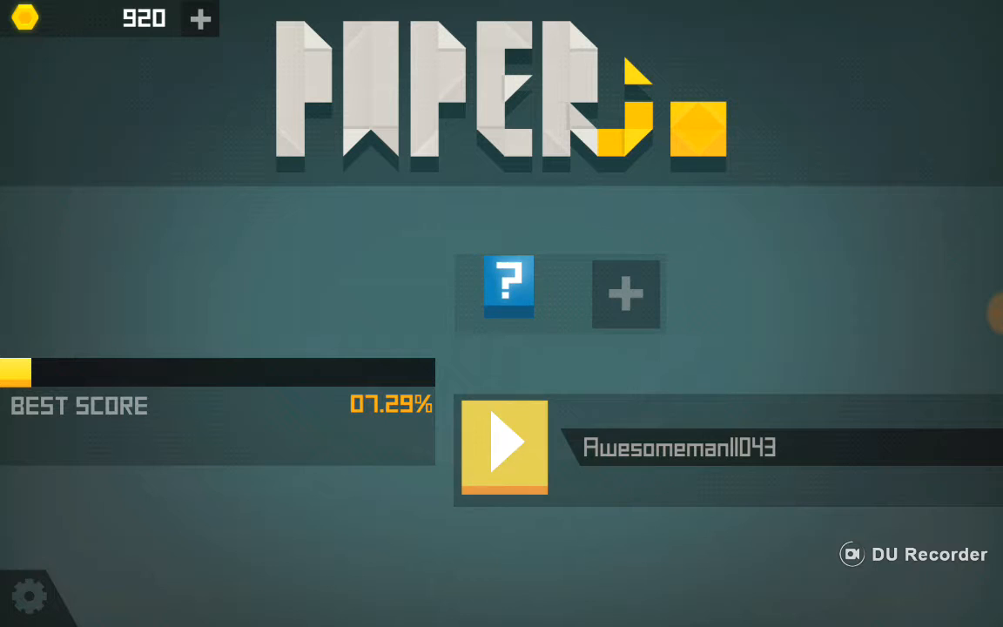
click(509, 286)
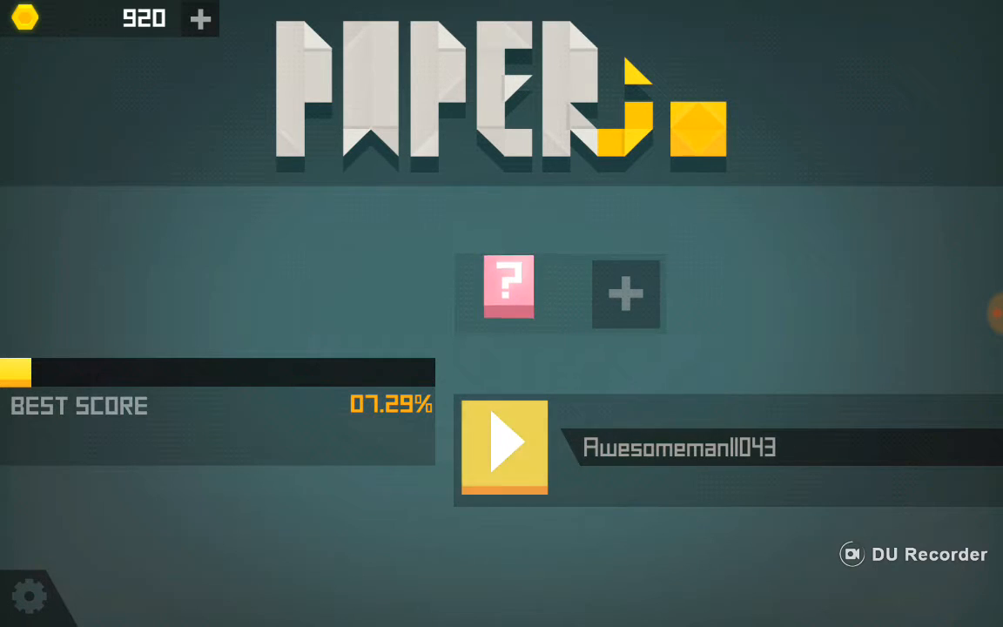
click(509, 286)
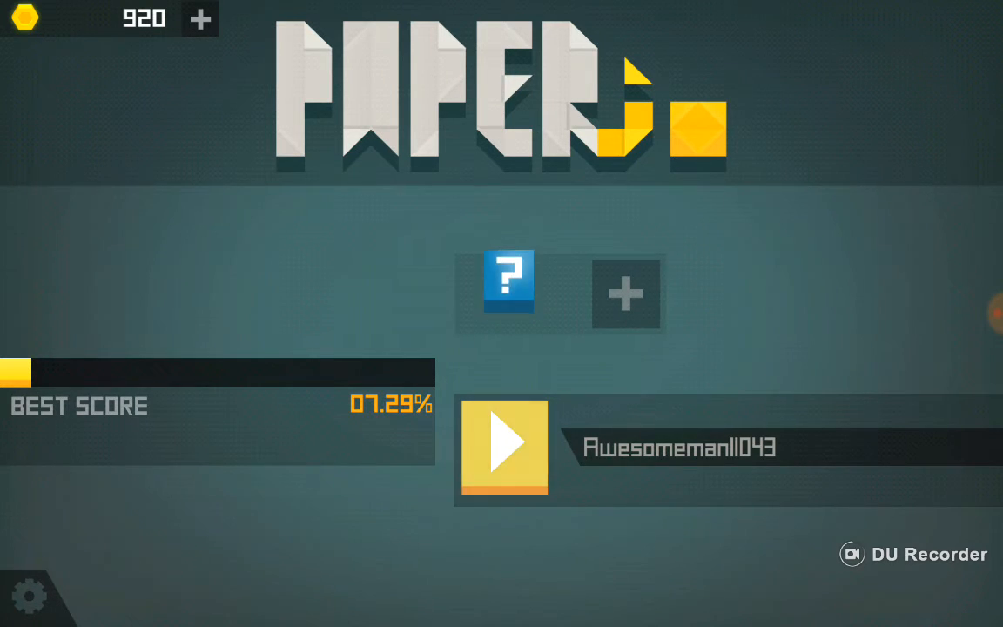
click(508, 281)
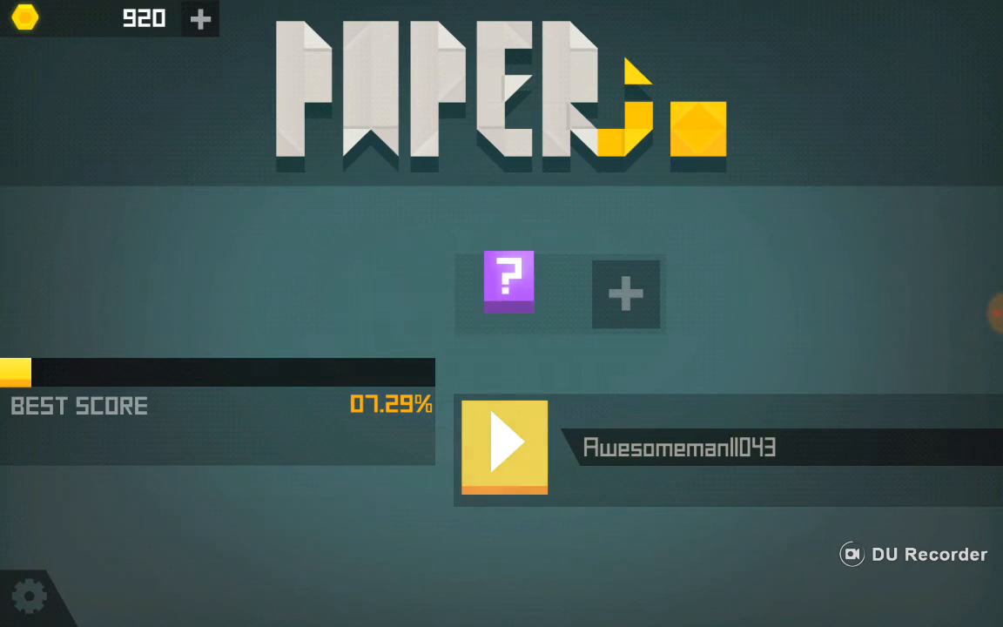
click(508, 282)
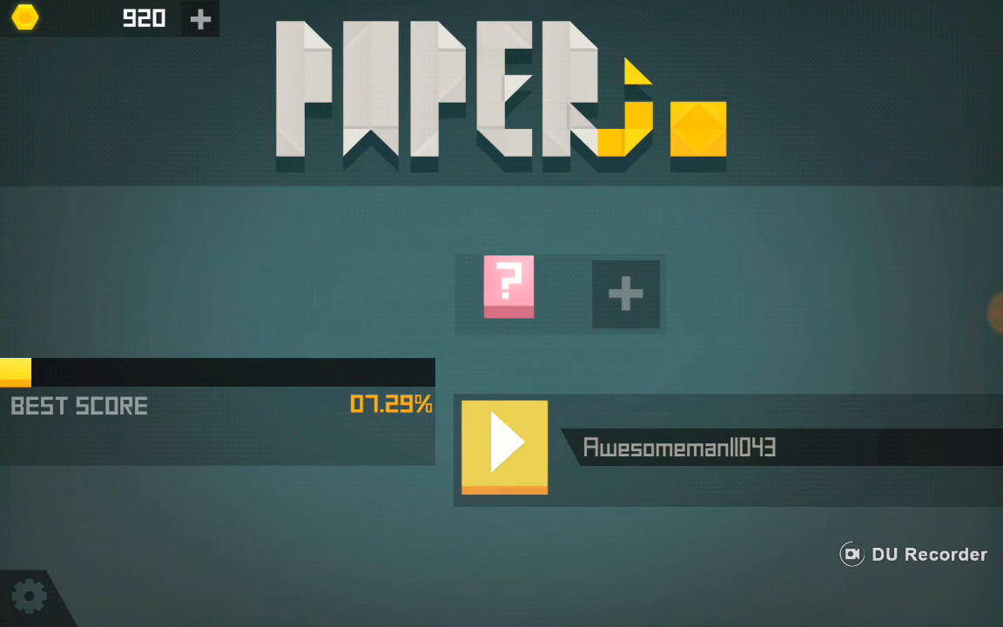
click(508, 287)
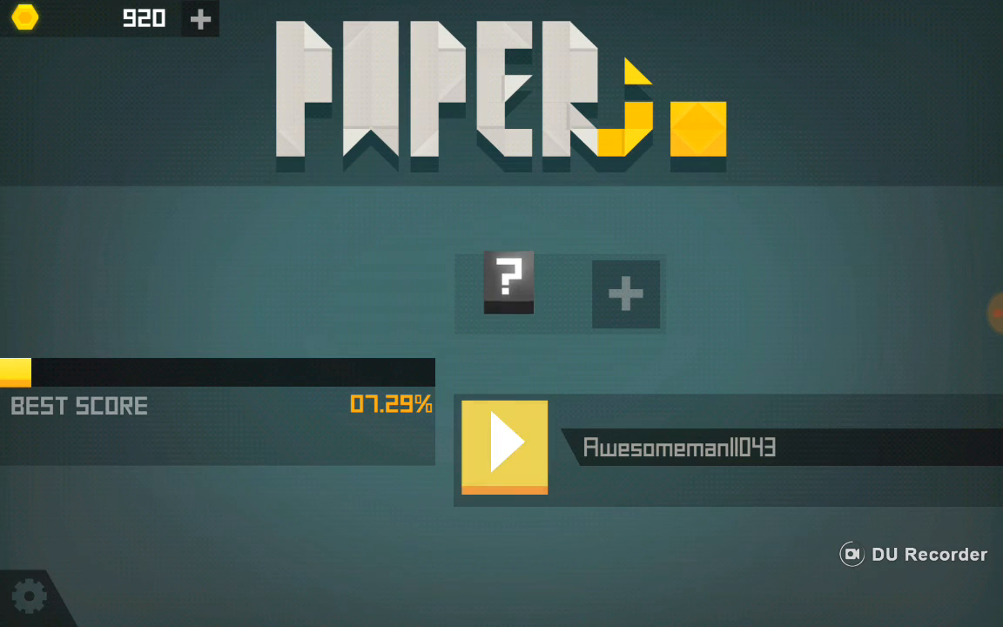
click(509, 285)
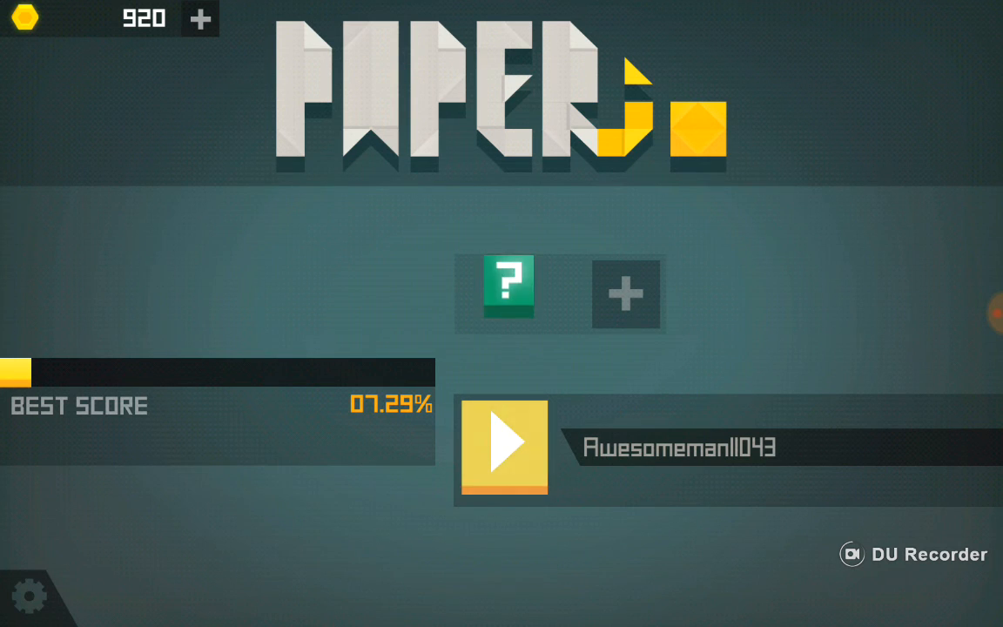
click(508, 285)
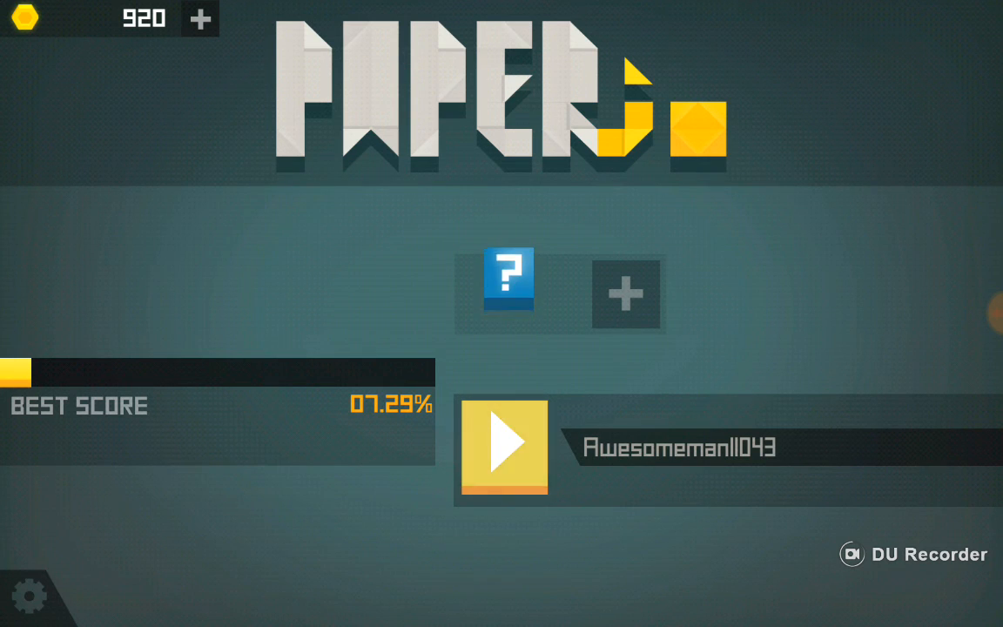